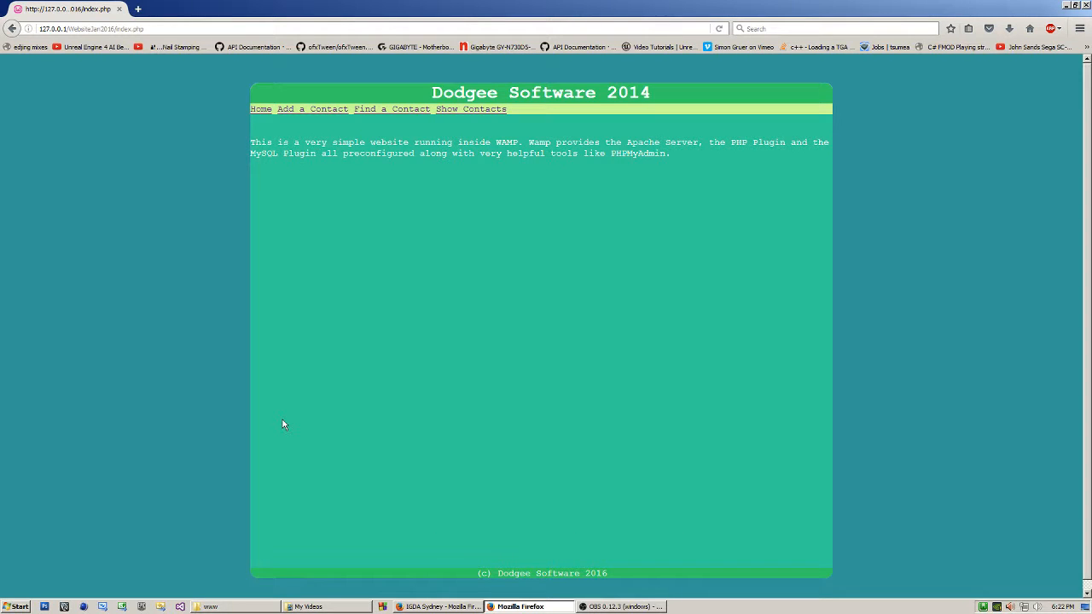
{"action": "mouse_move", "coordinate": [342, 251]}
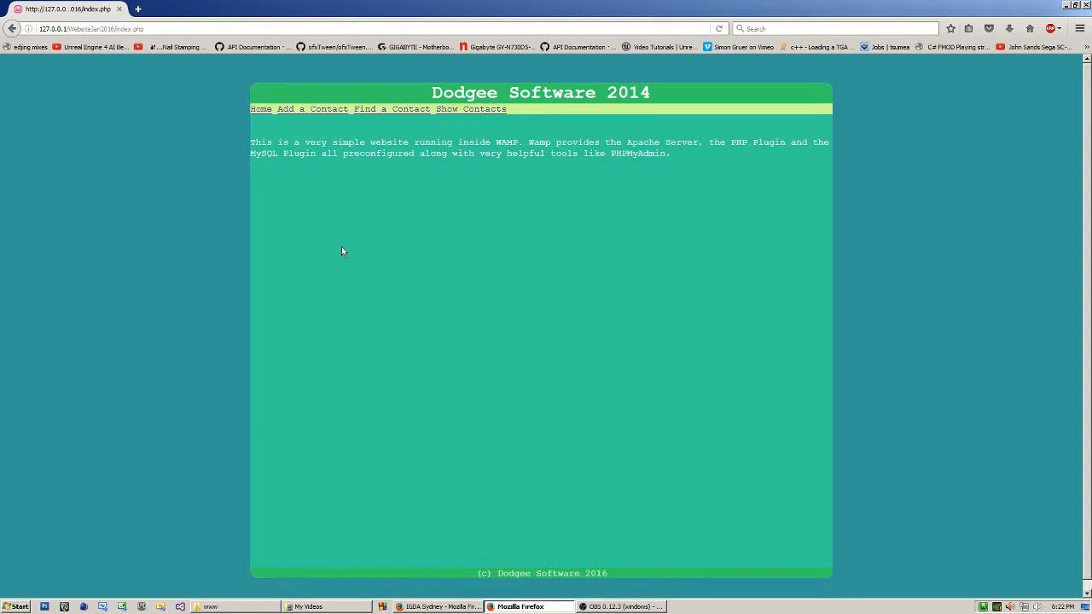
{"action": "mouse_move", "coordinate": [439, 203]}
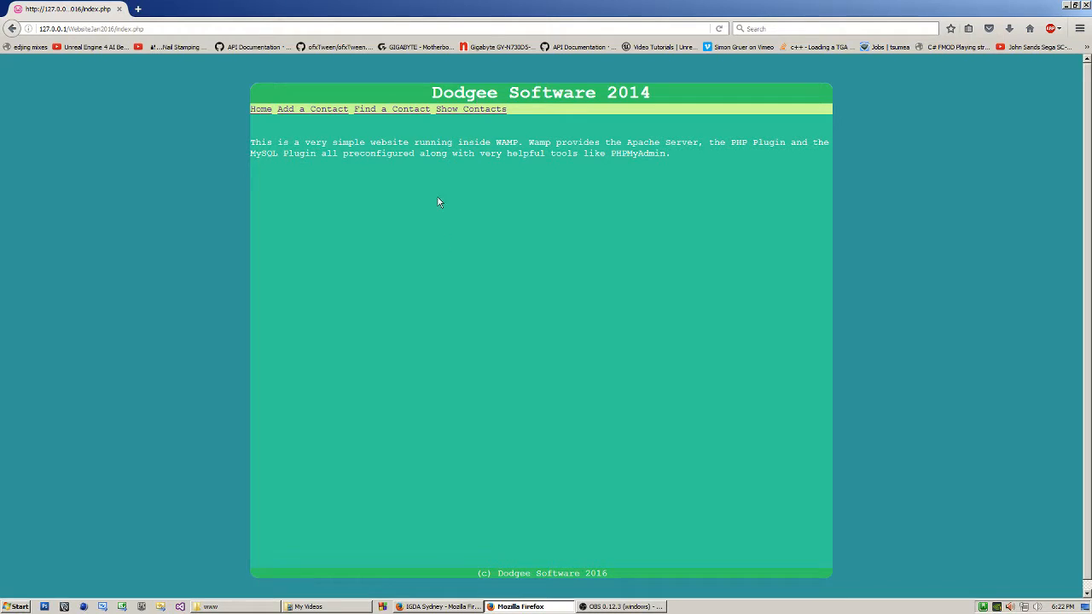
{"action": "mouse_move", "coordinate": [635, 355]}
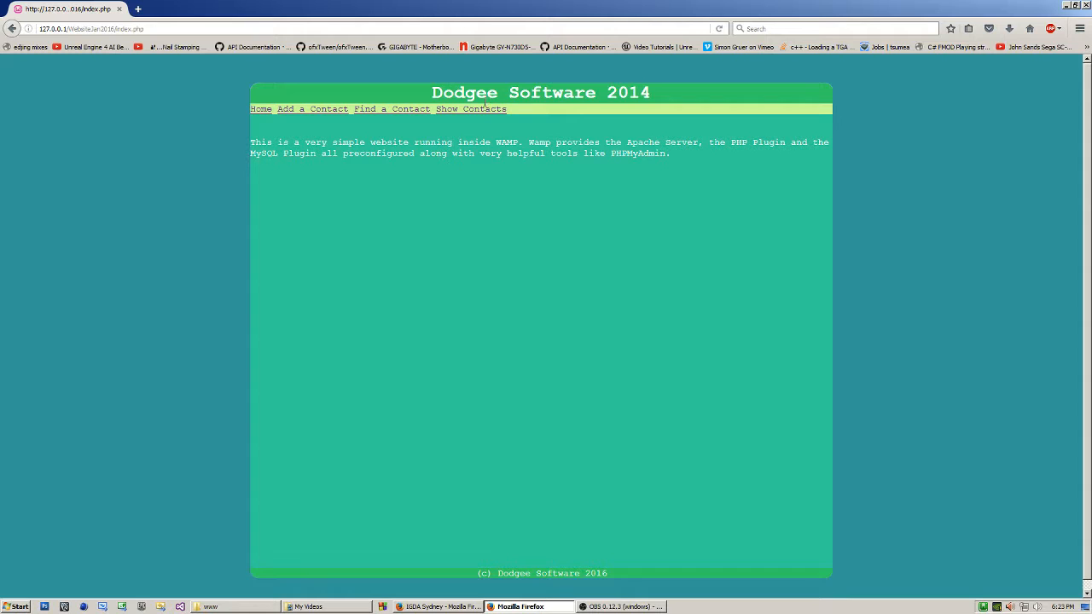
Display all stored contacts, listing five entries including Smith, Wolfgang and Depp
{"action": "left_click", "coordinate": [469, 108]}
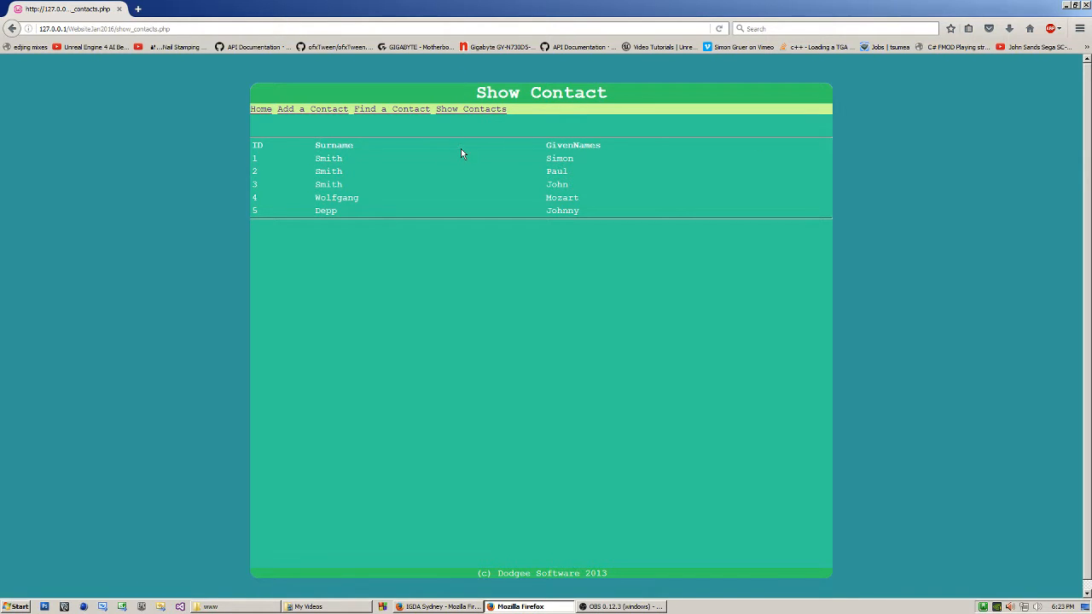
{"action": "mouse_move", "coordinate": [564, 169]}
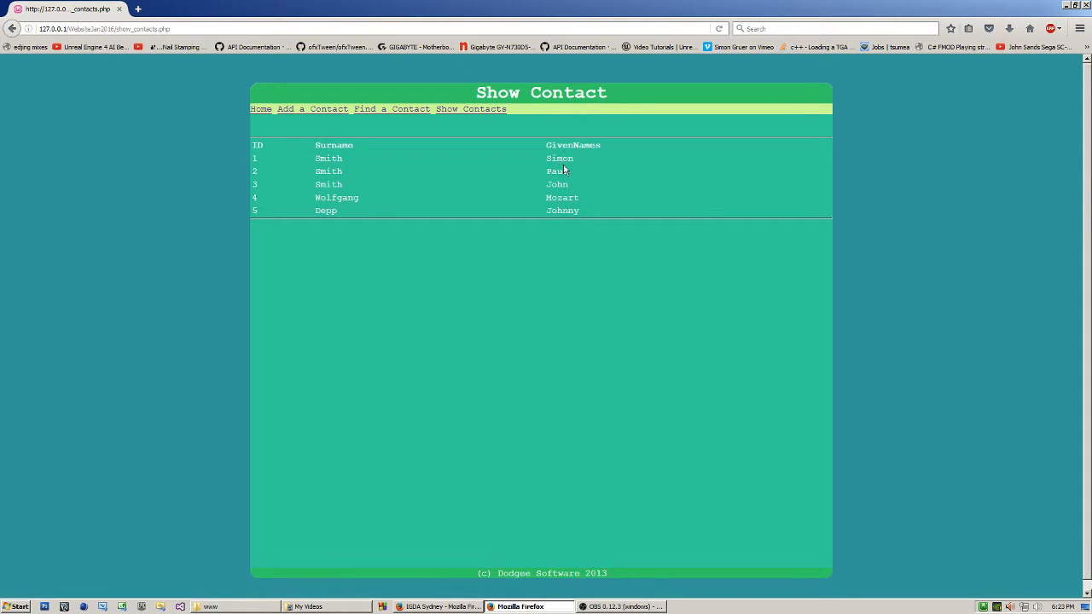
{"action": "mouse_move", "coordinate": [571, 196]}
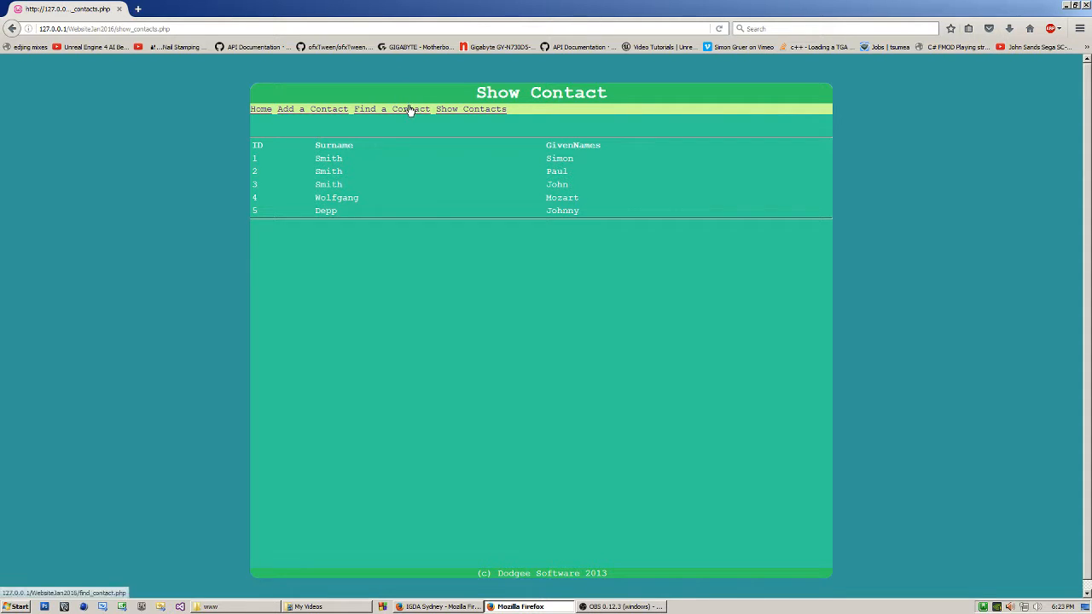
Search contacts by surname 'Smith', returning three Smith entries
{"action": "left_click", "coordinate": [390, 108]}
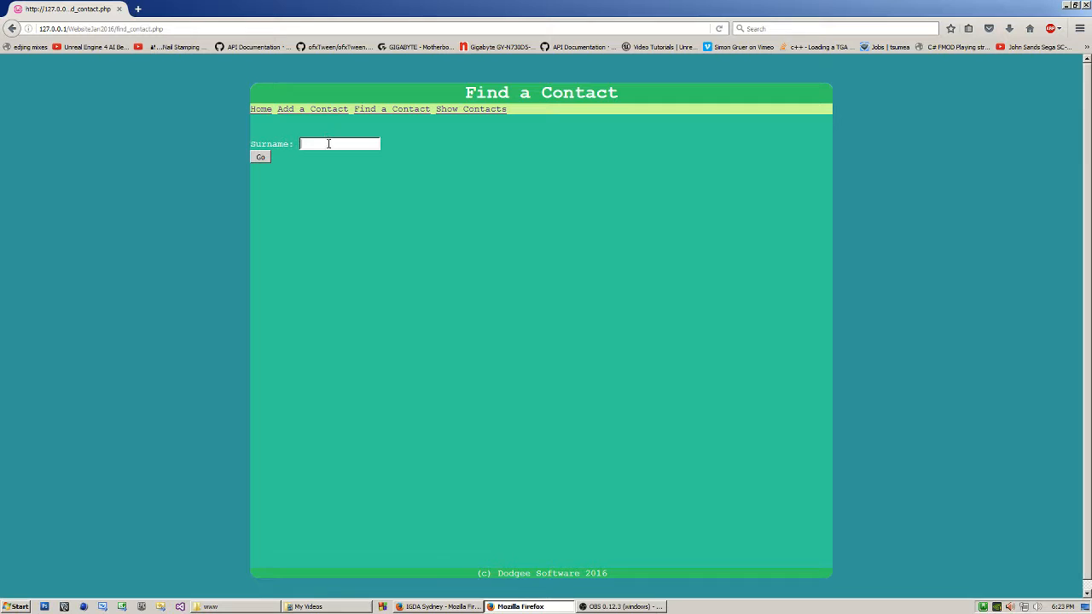
{"action": "type", "text": "Smith"}
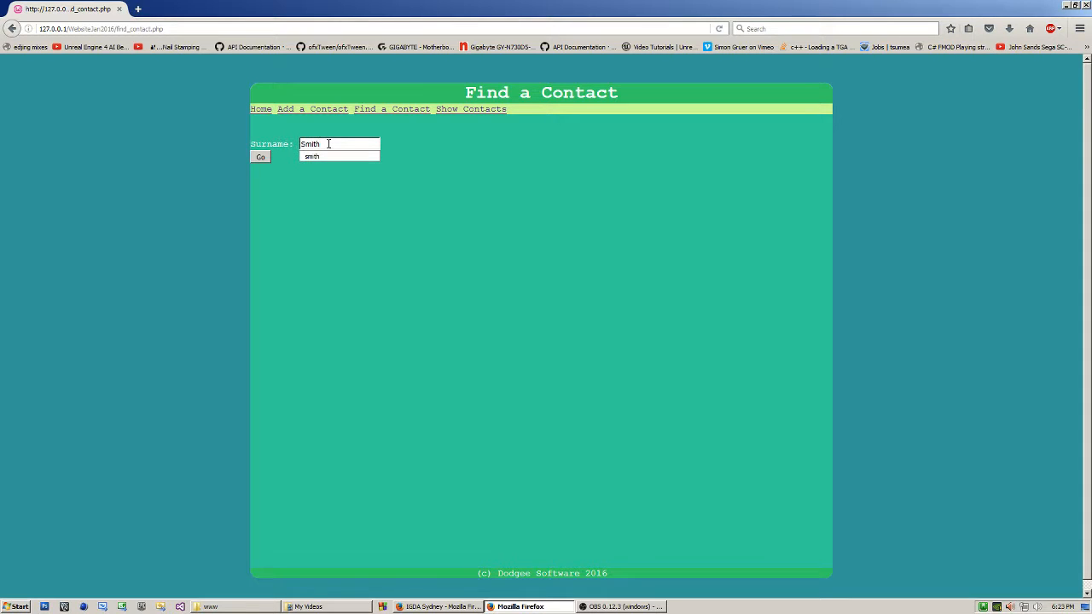
{"action": "left_click", "coordinate": [260, 157]}
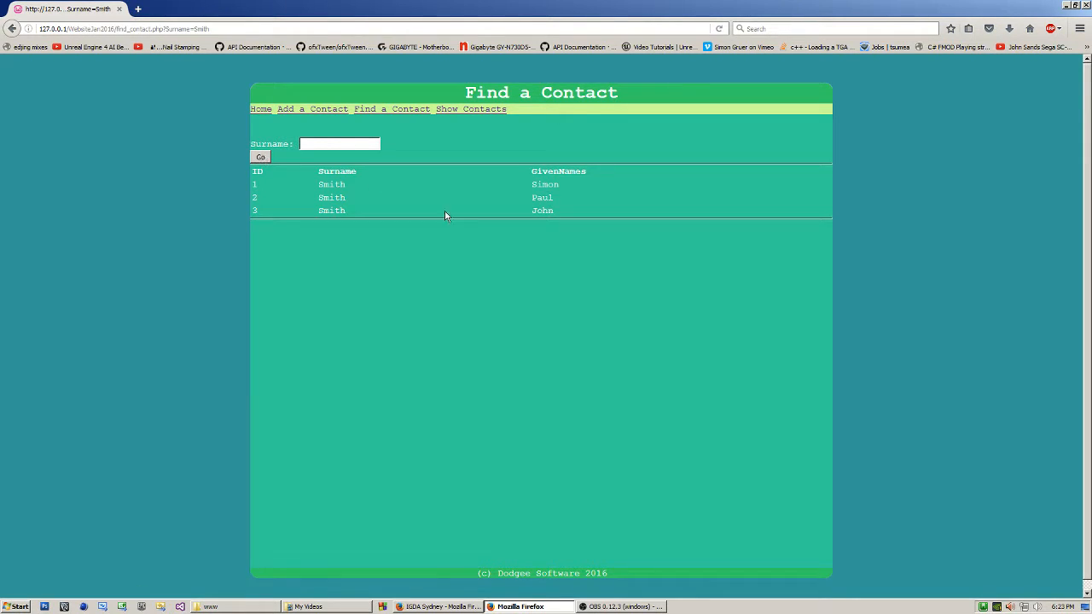
Search surnames 'depp' and 'luke', then return to the full contact list
{"action": "left_click", "coordinate": [339, 144]}
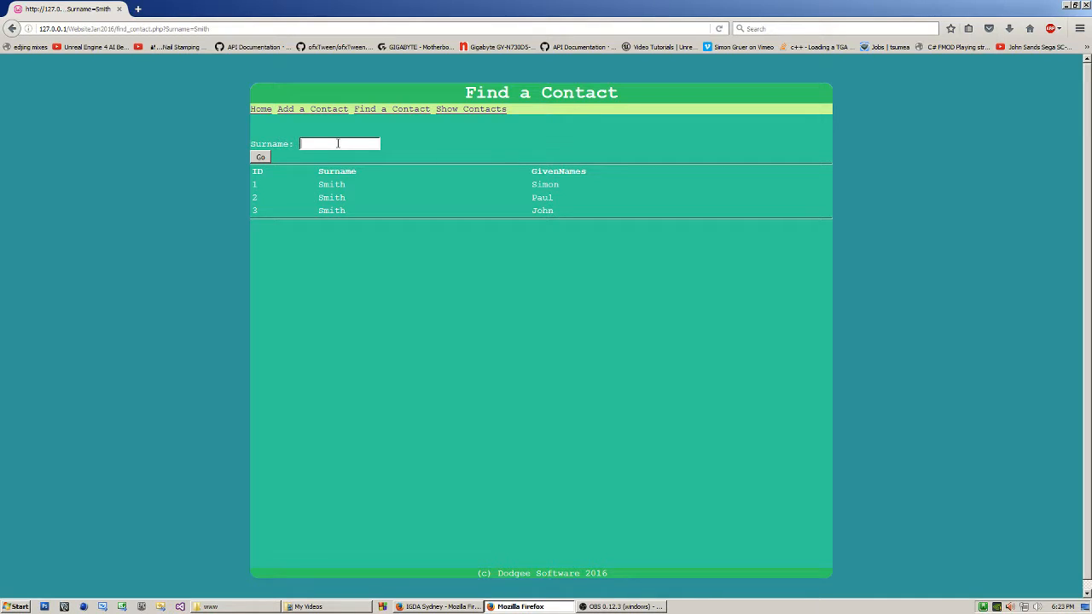
{"action": "type", "text": "depp"}
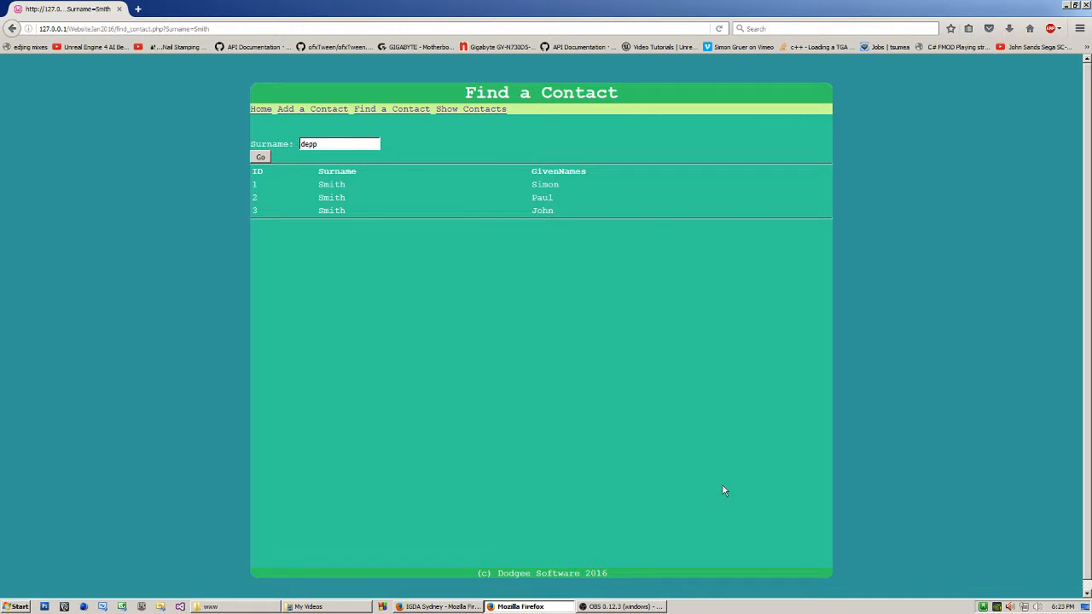
{"action": "left_click", "coordinate": [261, 157]}
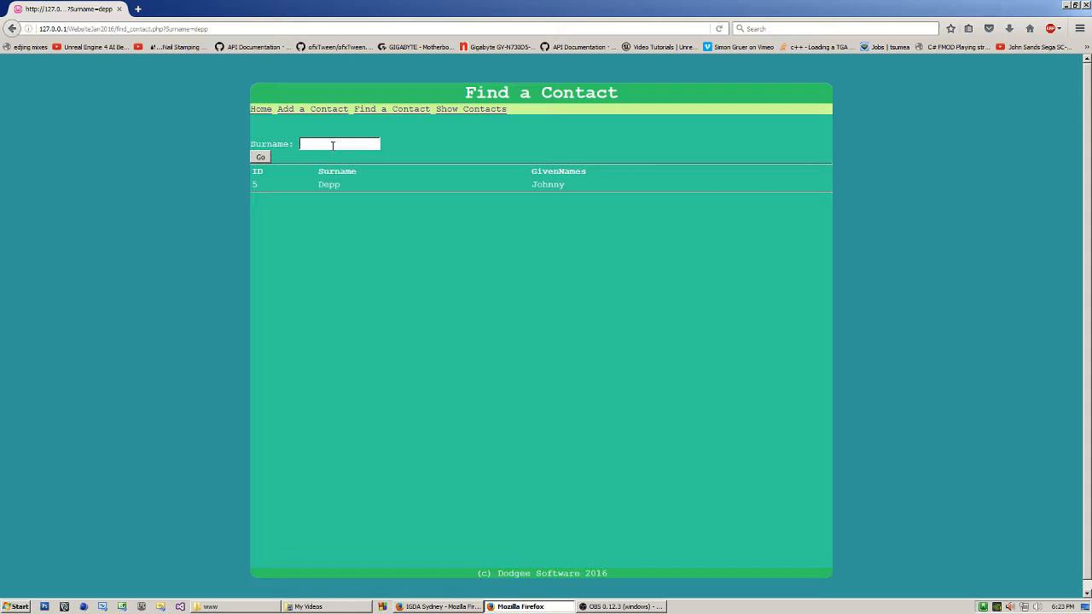
{"action": "type", "text": "luke"}
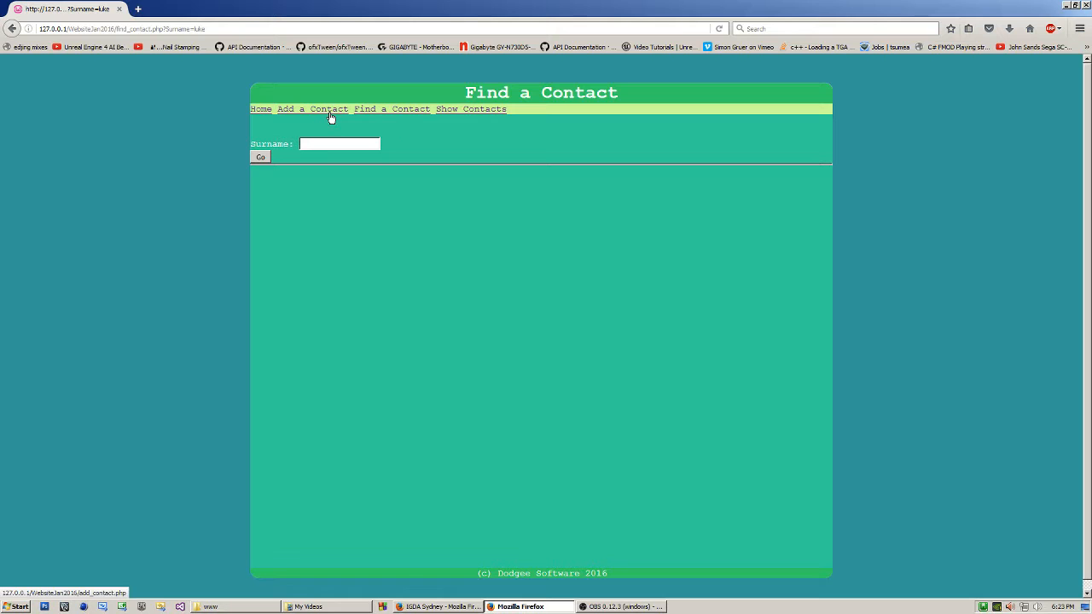
{"action": "left_click", "coordinate": [469, 109]}
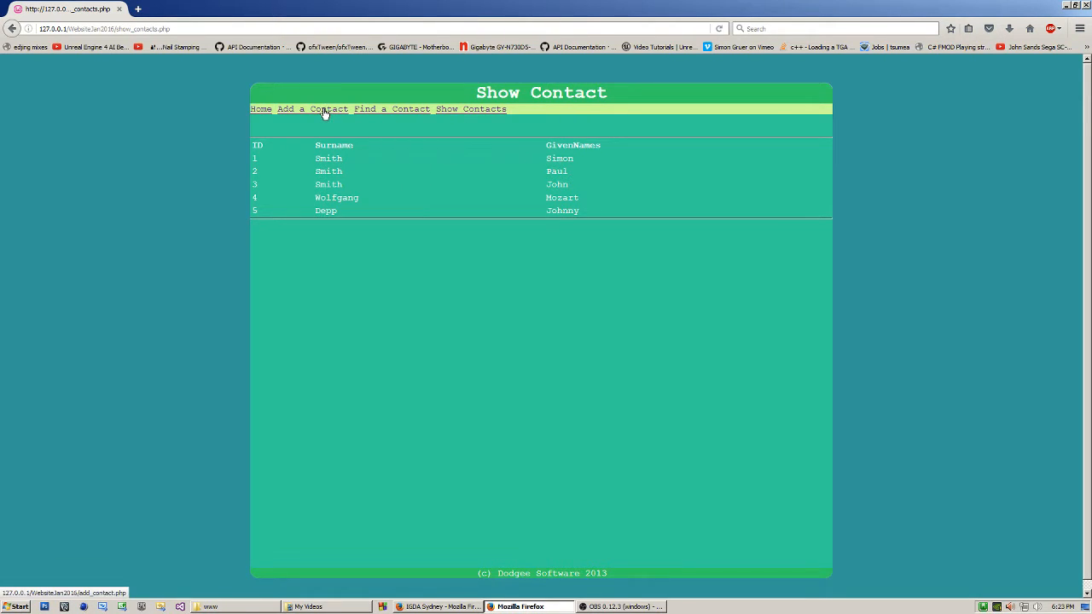
Add contact Software, Dodgee and acknowledge the Success alert
{"action": "left_click", "coordinate": [308, 108]}
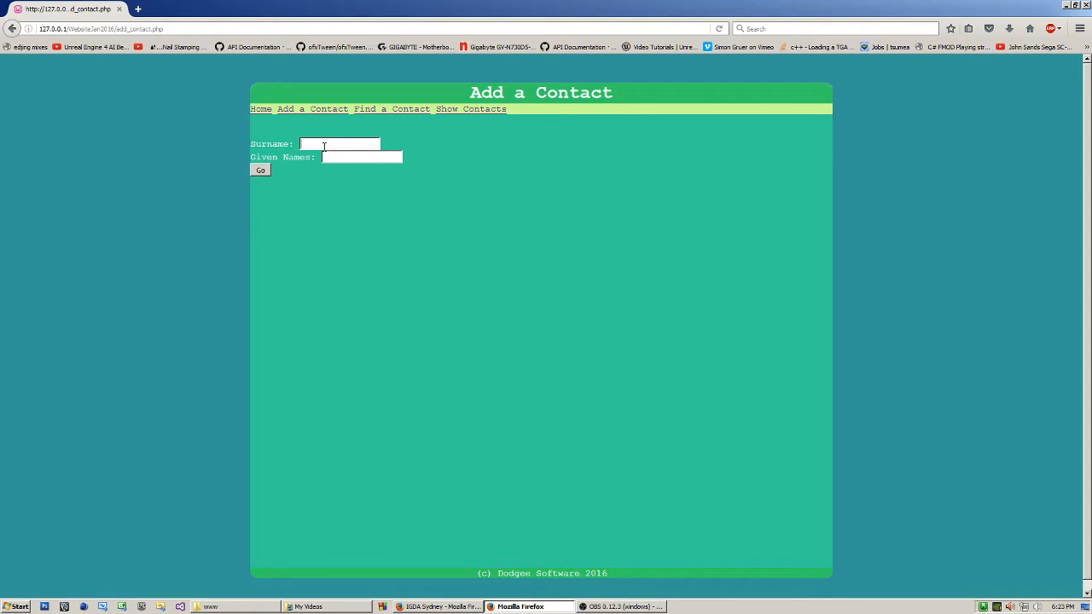
{"action": "type", "text": "Software"}
{"action": "left_click", "coordinate": [362, 157]}
{"action": "type", "text": "Dodgee"}
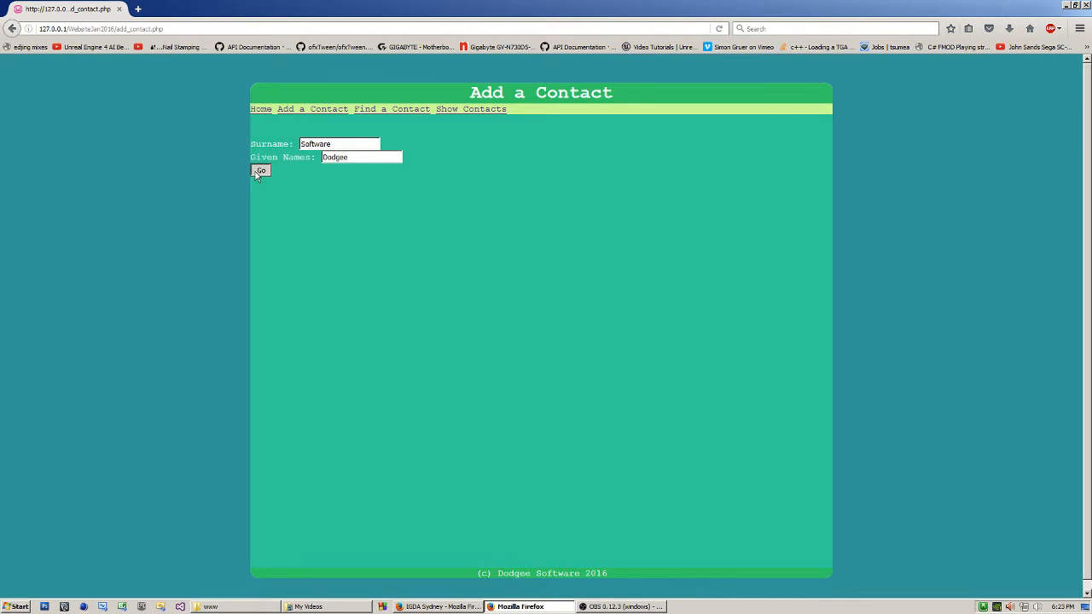
{"action": "left_click", "coordinate": [260, 169]}
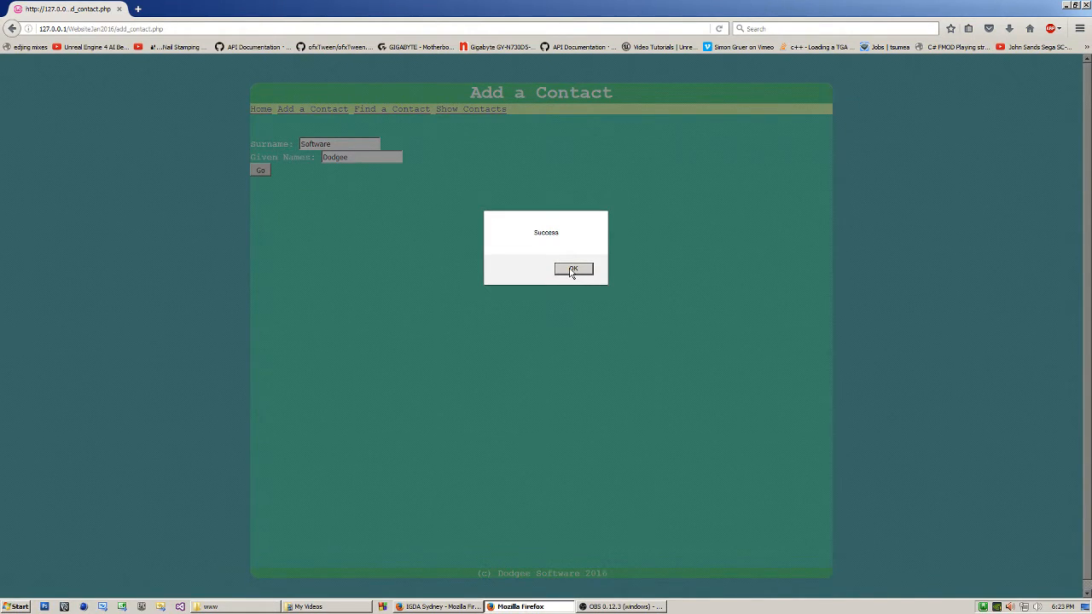
{"action": "left_click", "coordinate": [572, 269]}
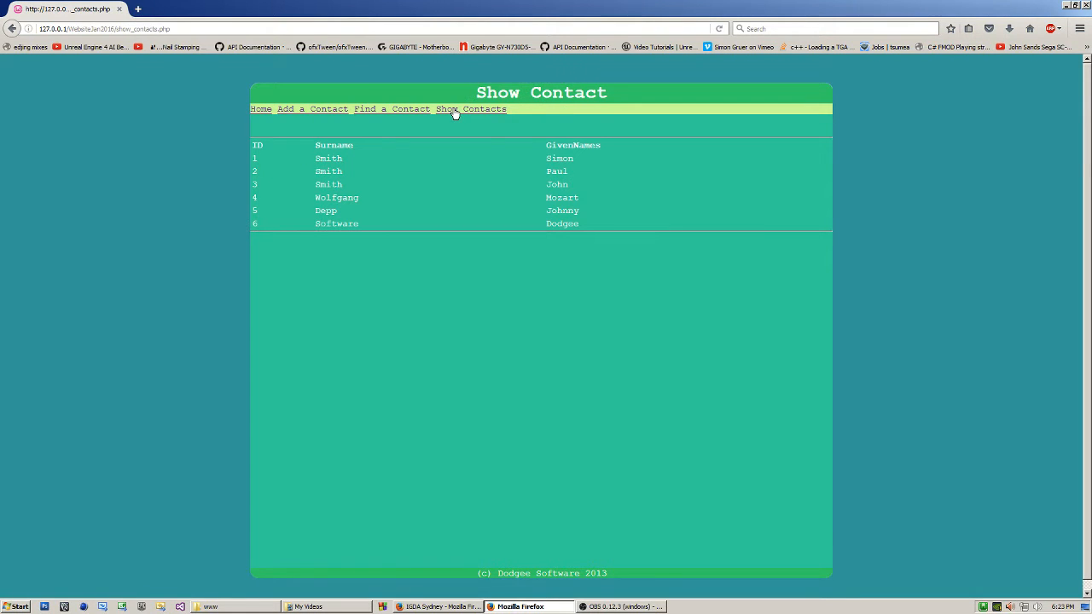
{"action": "mouse_move", "coordinate": [587, 229]}
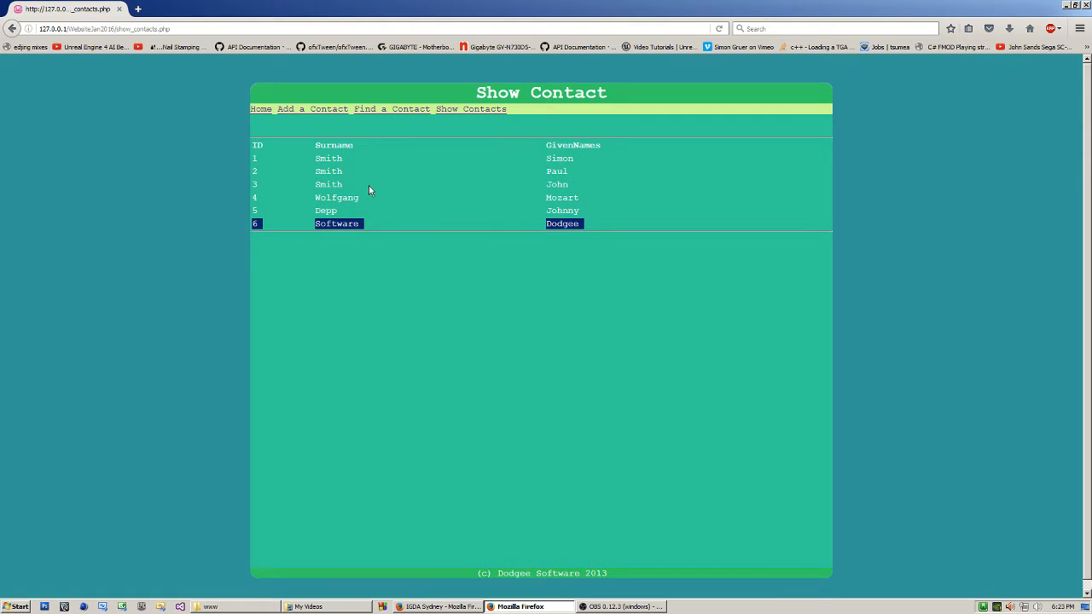
Go to the Find a Contact page with an empty surname field
{"action": "left_click", "coordinate": [389, 109]}
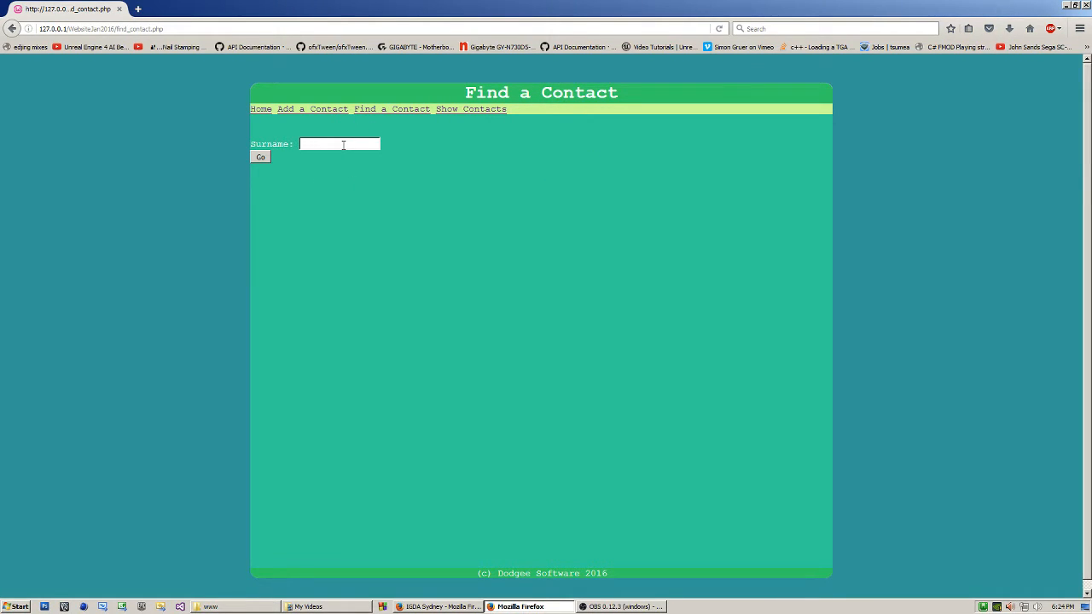
Search surname 'Software', returning only ID 6, Software Dodgee
{"action": "type", "text": "Software"}
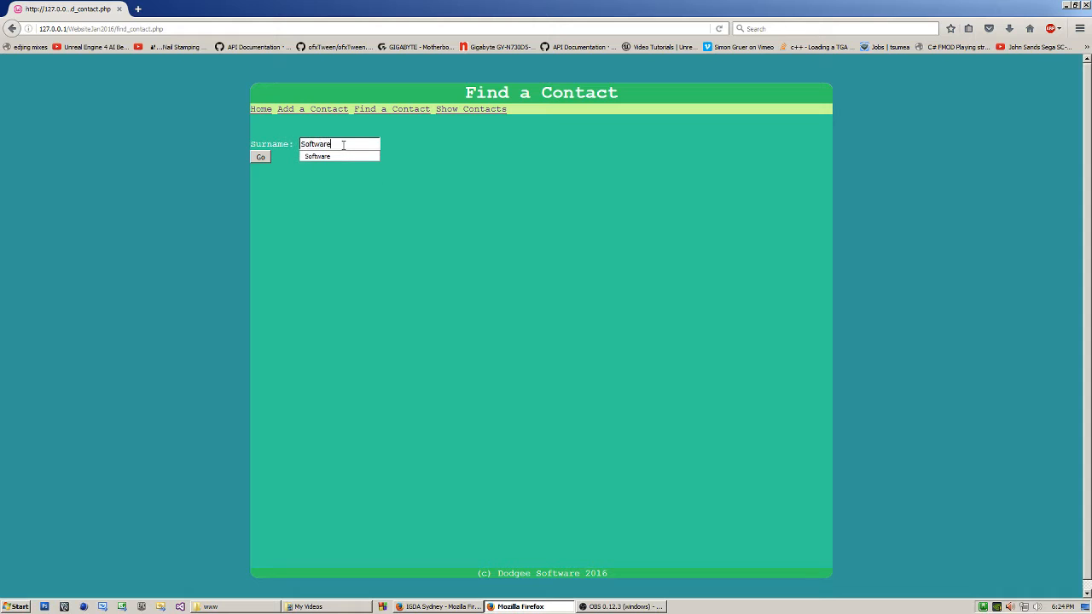
{"action": "left_click", "coordinate": [260, 157]}
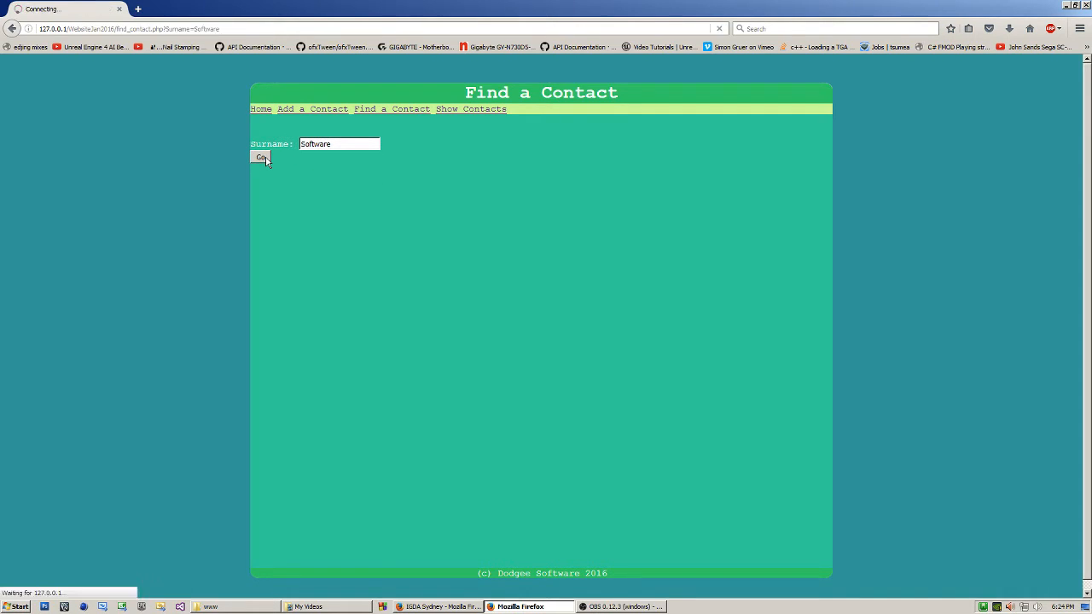
{"action": "left_click", "coordinate": [260, 157]}
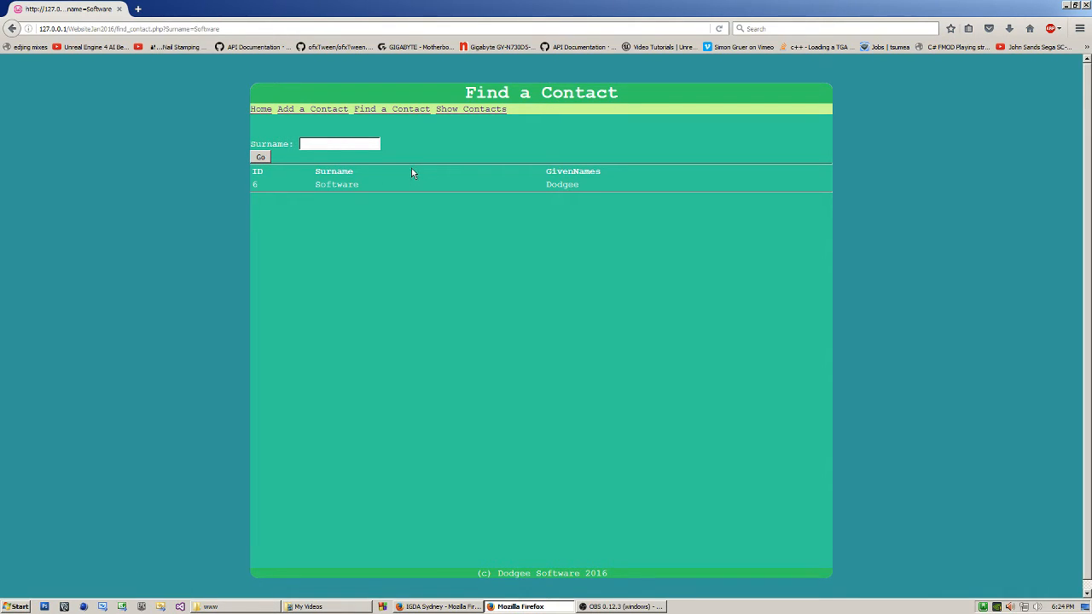
{"action": "mouse_move", "coordinate": [395, 362]}
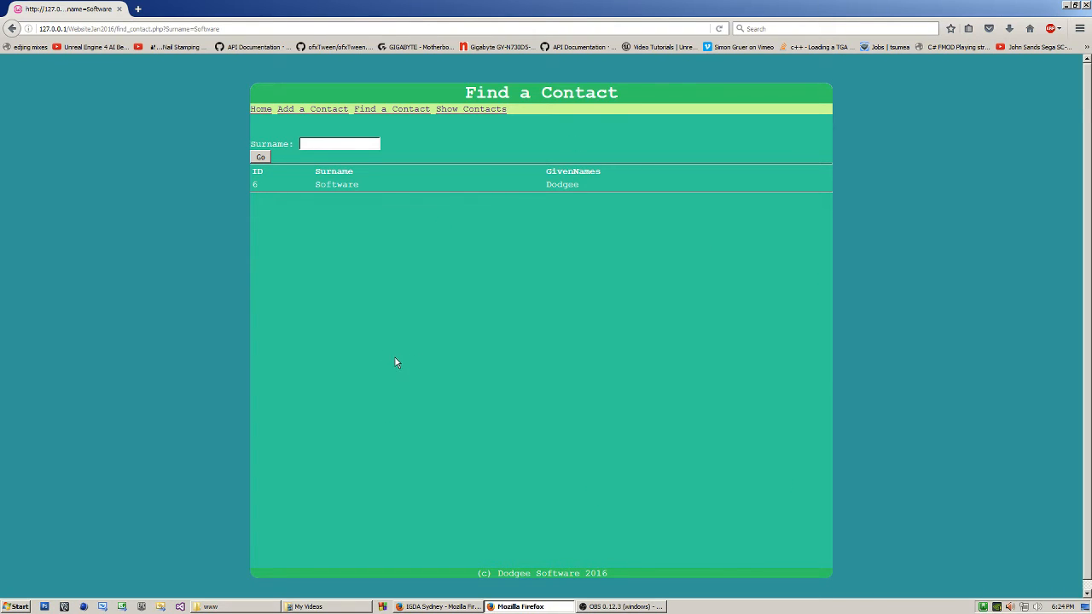
{"action": "mouse_move", "coordinate": [359, 216]}
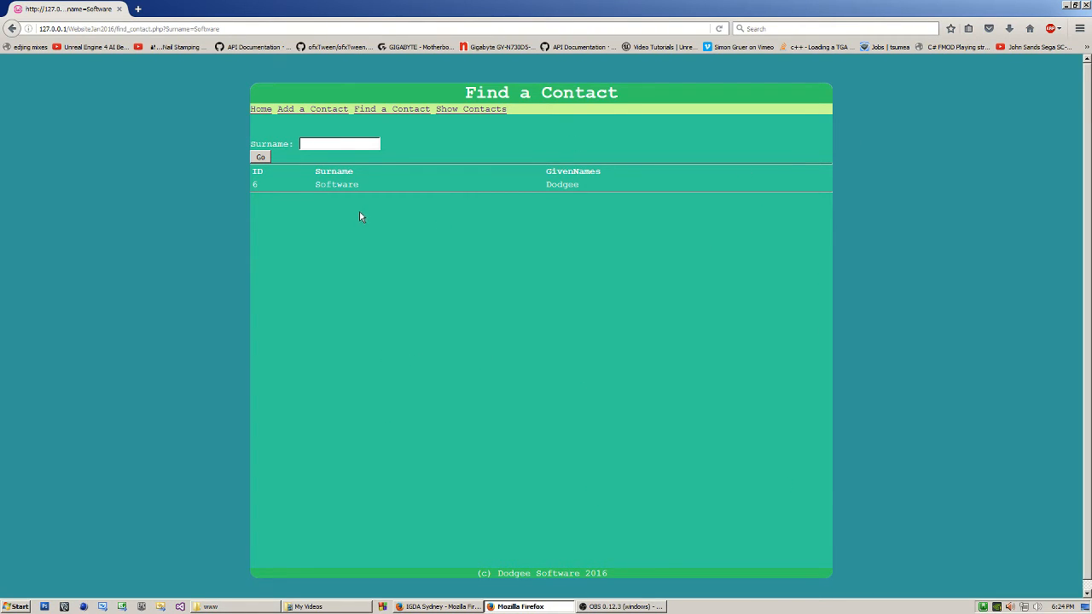
{"action": "mouse_move", "coordinate": [565, 109]}
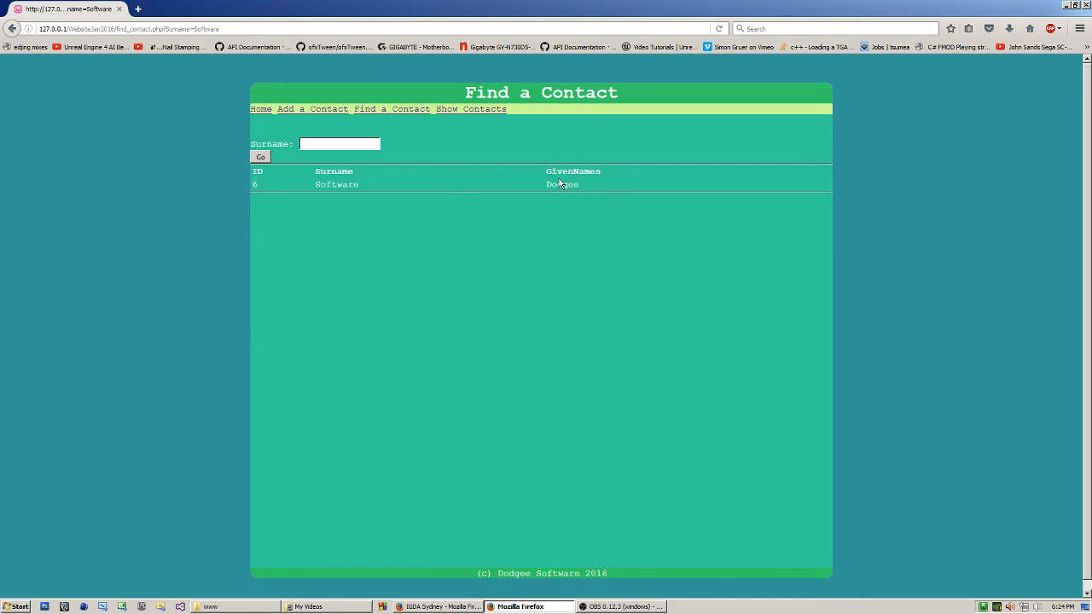
{"action": "mouse_move", "coordinate": [490, 237]}
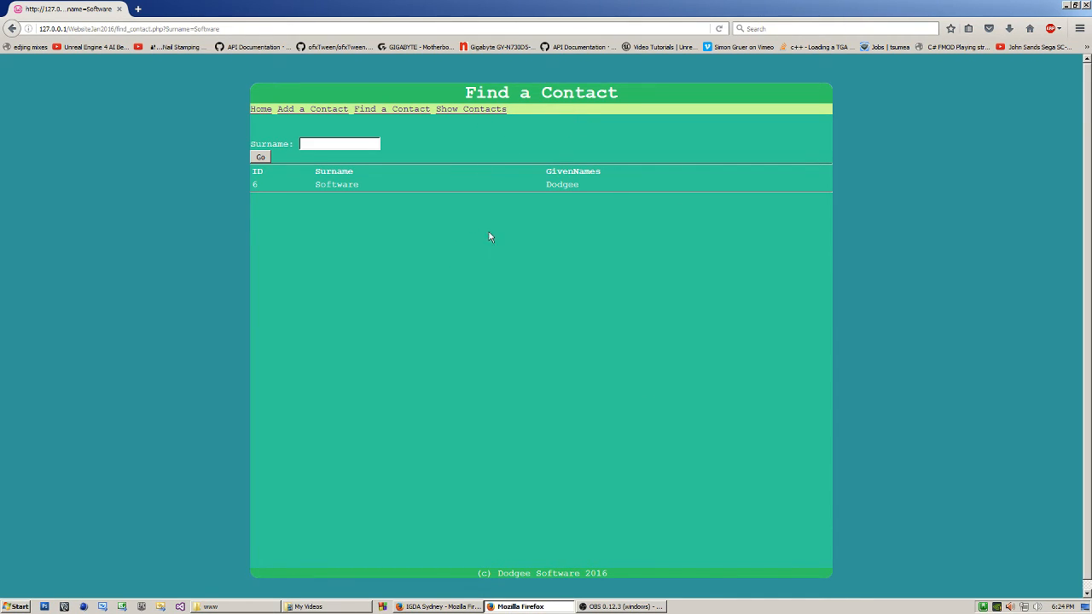
{"action": "mouse_move", "coordinate": [749, 113]}
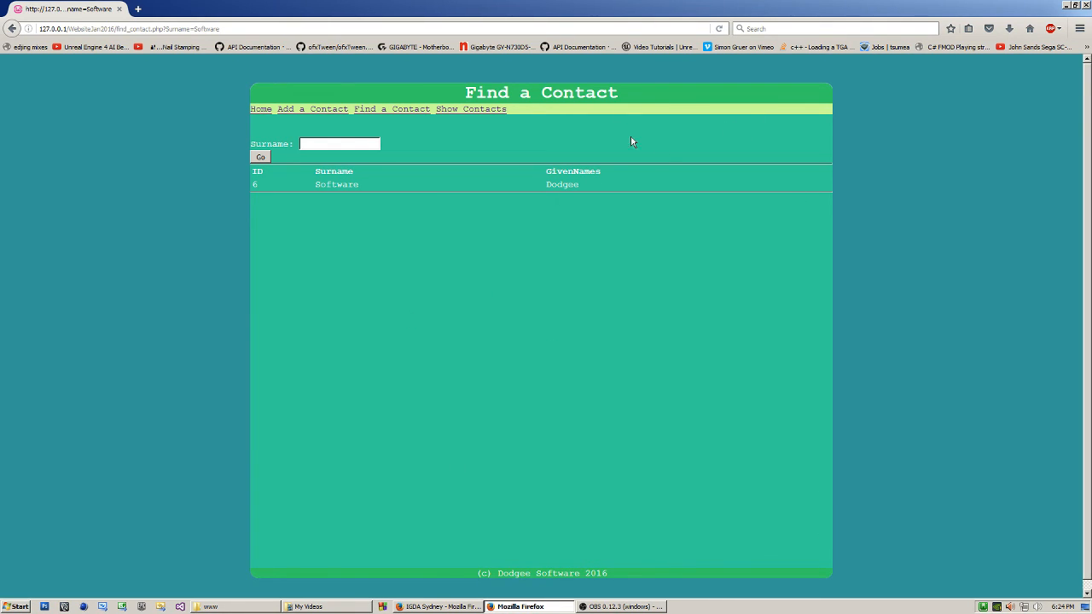
{"action": "mouse_move", "coordinate": [569, 609]}
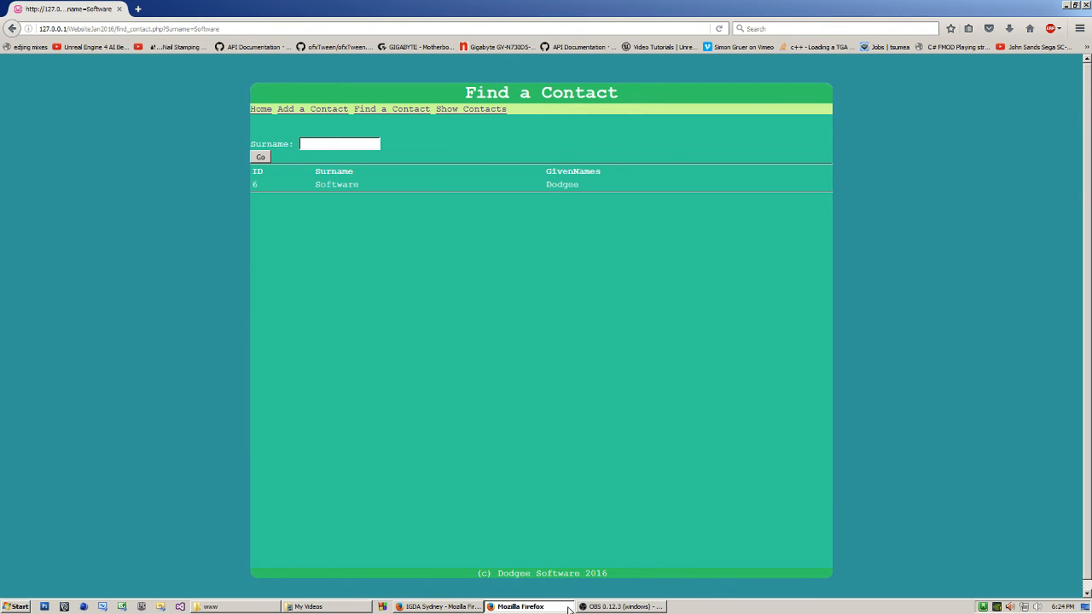